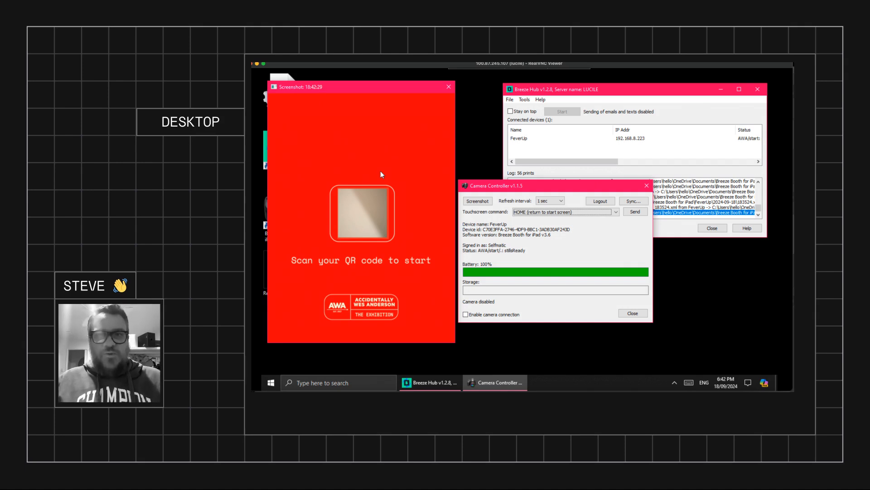
mouse_move(608, 255)
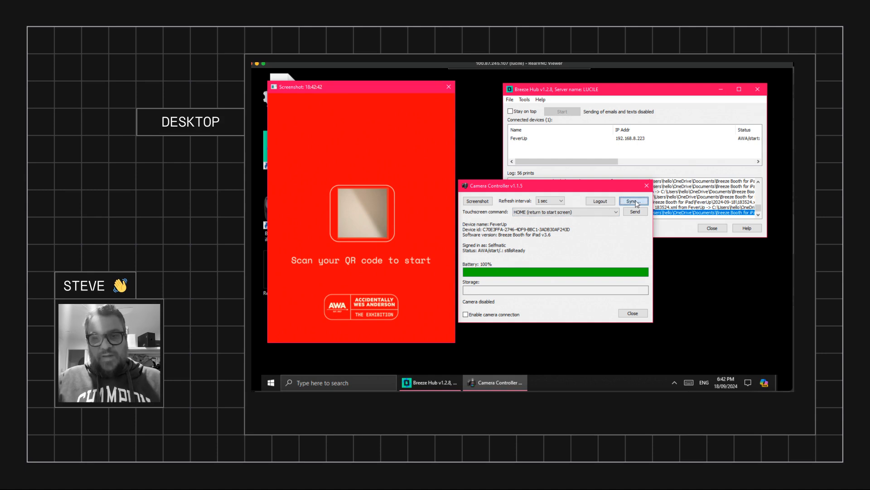
- Sync with the FeverUp booth iPad to show its status, battery and live screen
left_click(632, 201)
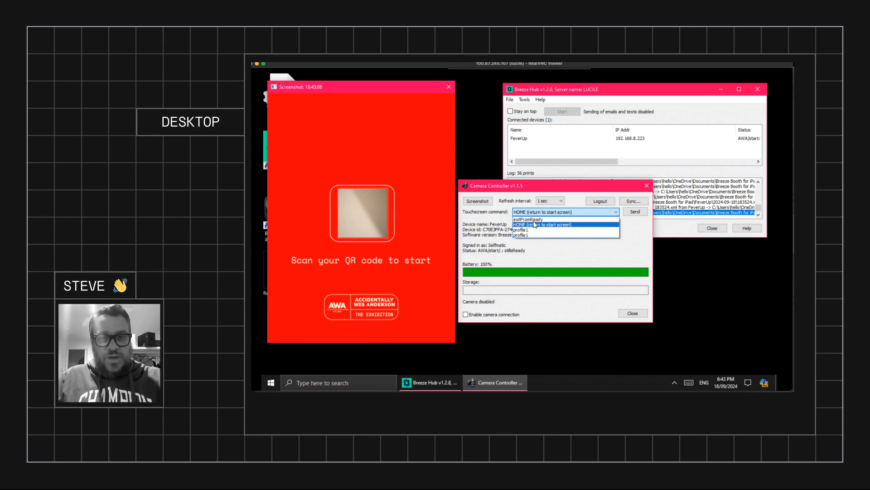
- Send the HOME command, then send Start: AWA to relaunch the event's QR screen
left_click(563, 224)
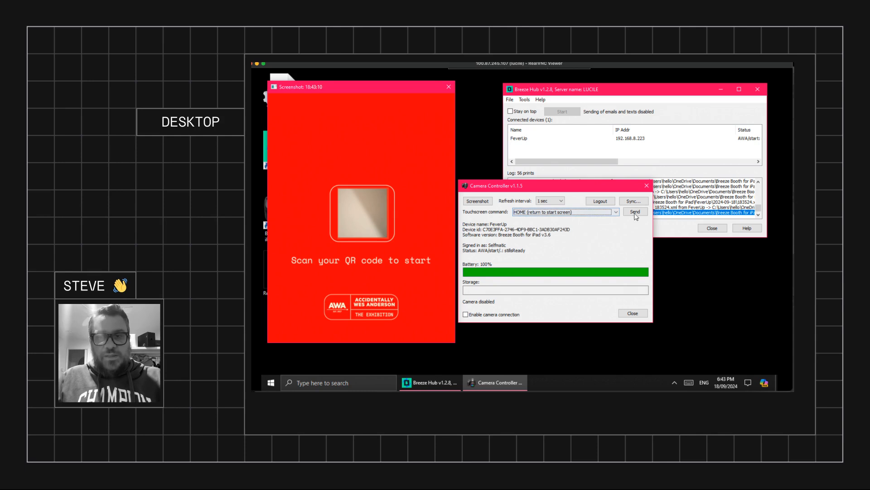
left_click(635, 212)
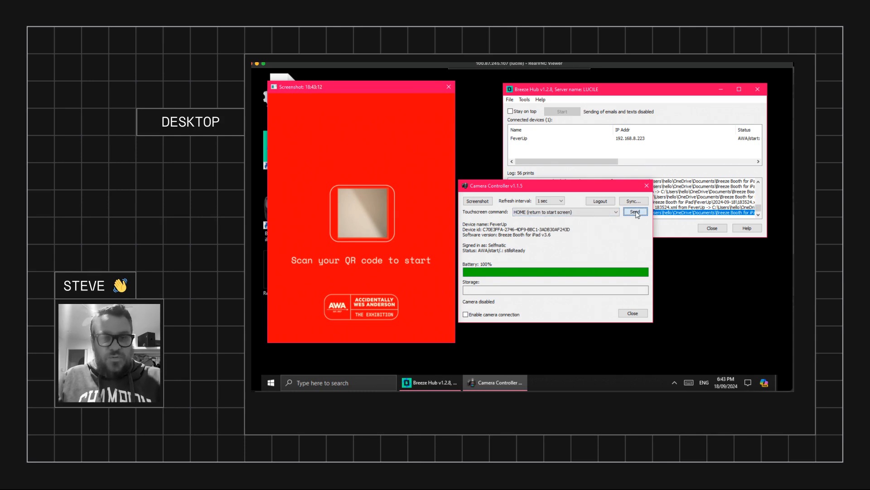
left_click(634, 211)
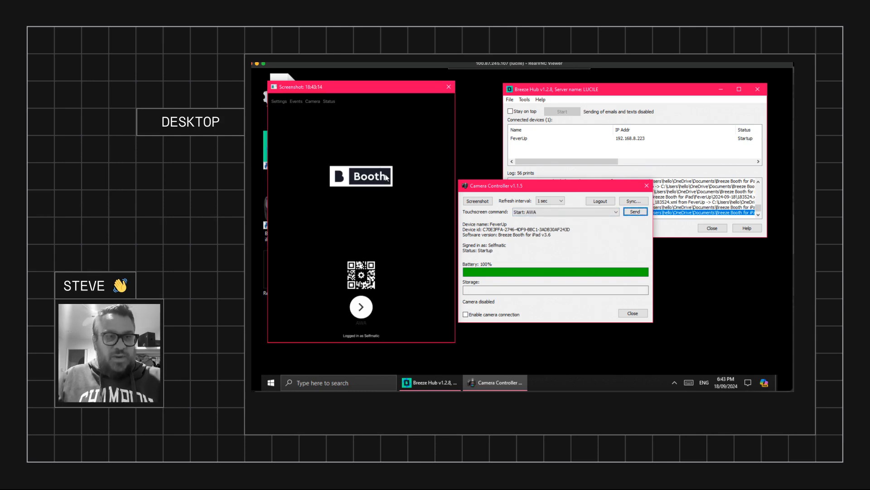
left_click(564, 212)
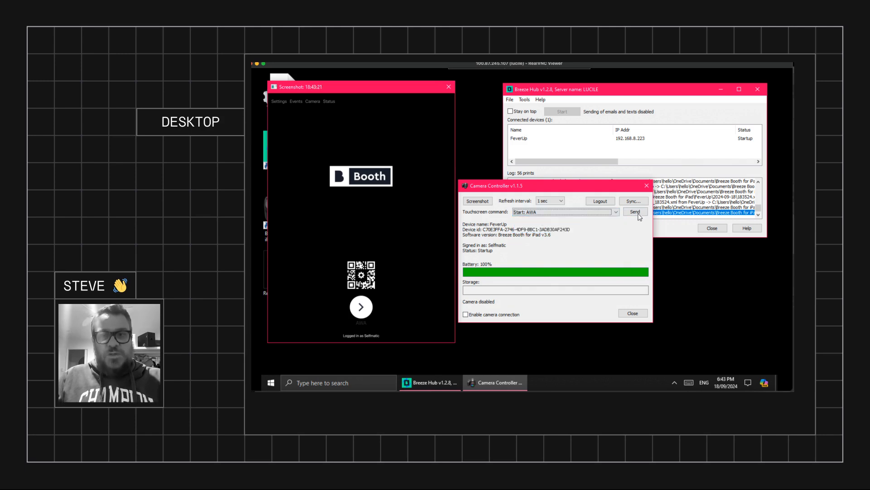
left_click(635, 211)
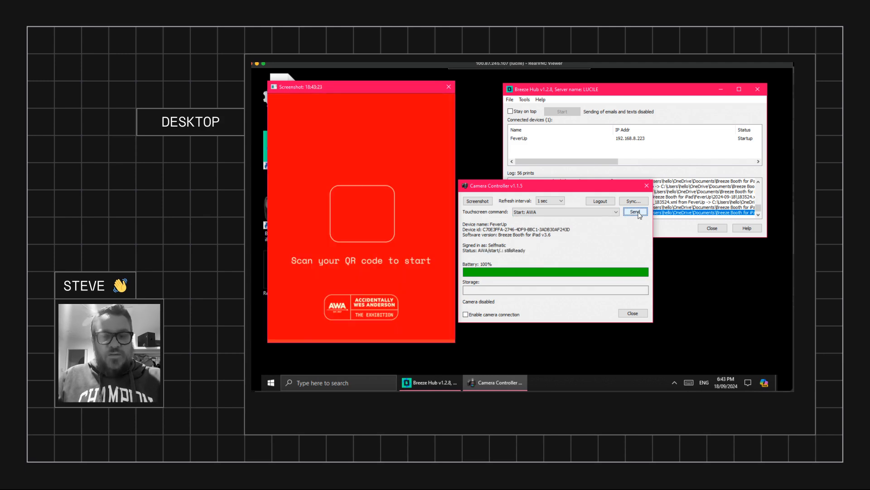
- Send exitFromReady to move the booth to the Take Photo background selection screen
left_click(635, 211)
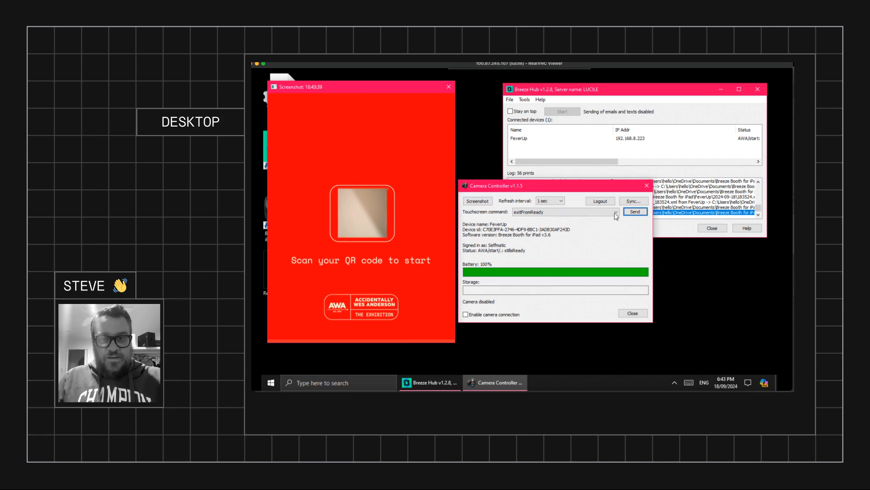
left_click(615, 213)
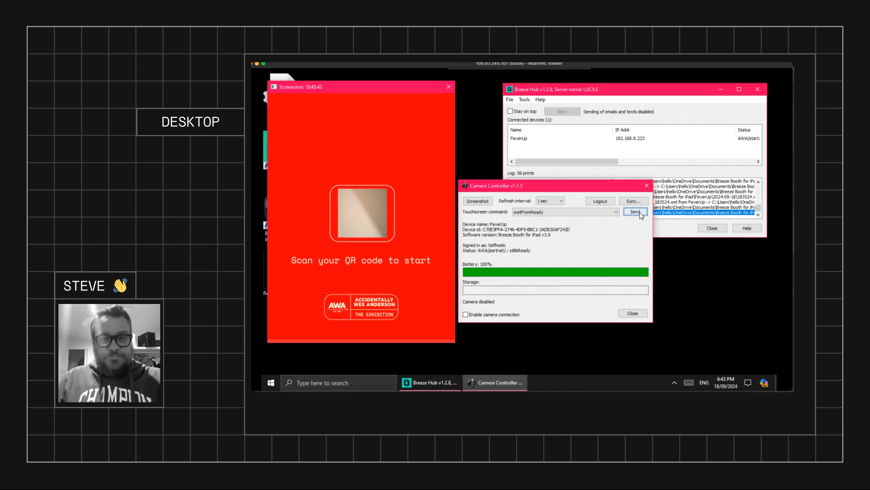
left_click(635, 212)
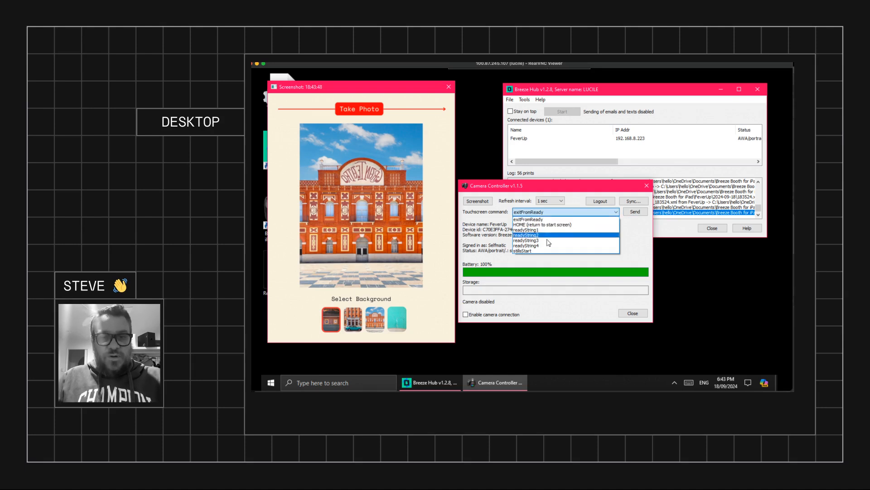
- Send readyString2, then readyString4, leaving the teal-wall background selected
left_click(528, 235)
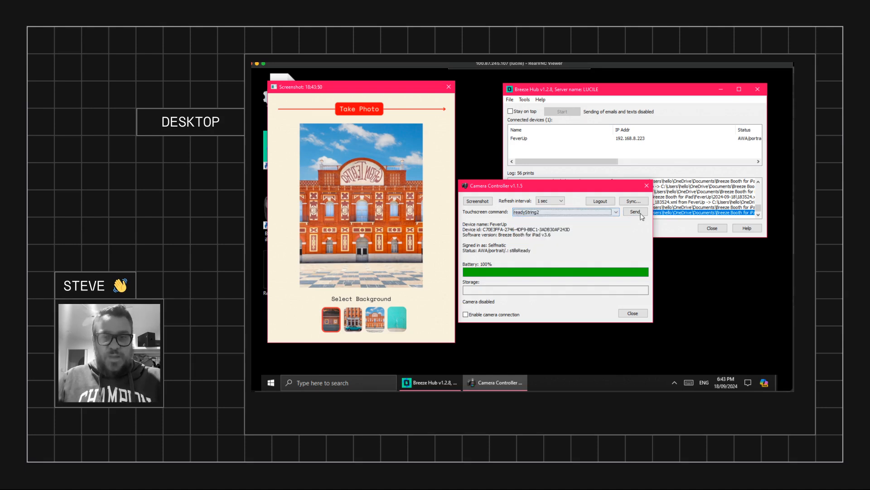
left_click(634, 213)
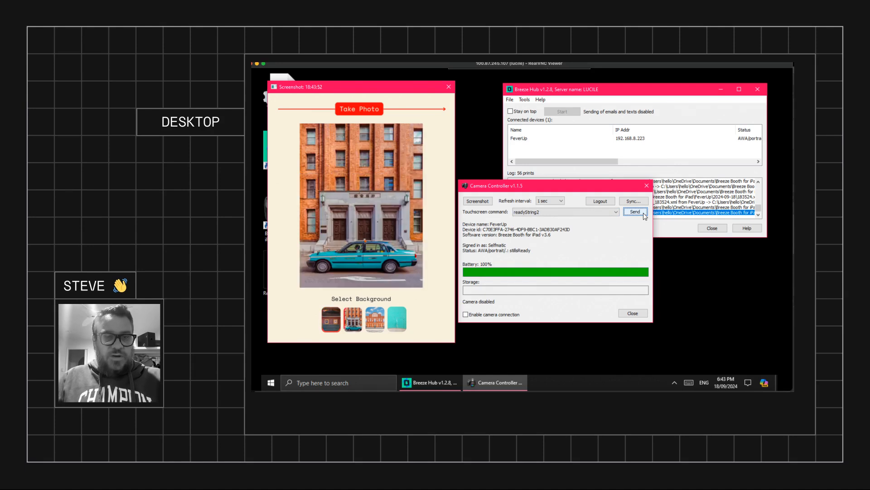
left_click(616, 212)
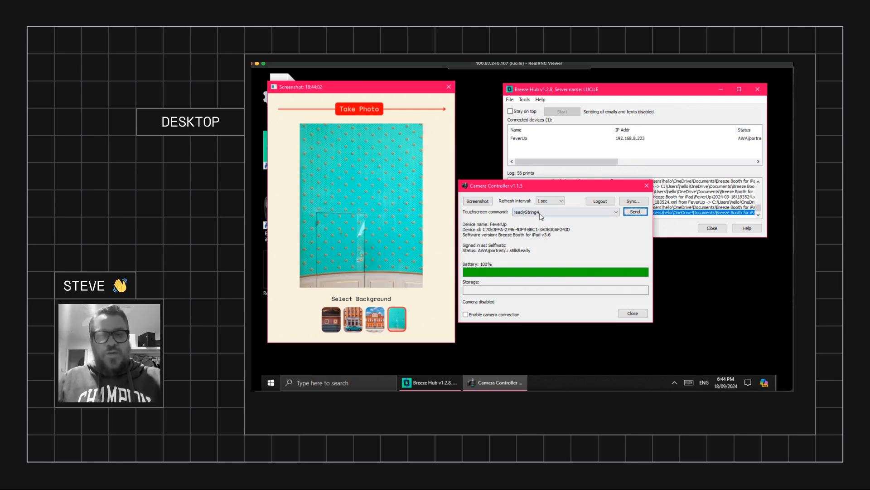
left_click(615, 212)
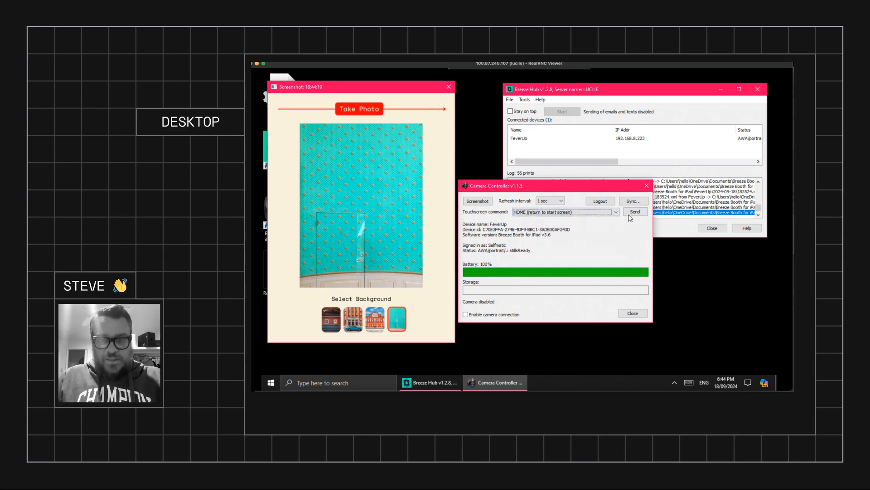
- Send HOME, then Start: AWA, returning the booth to its QR start screen
left_click(635, 212)
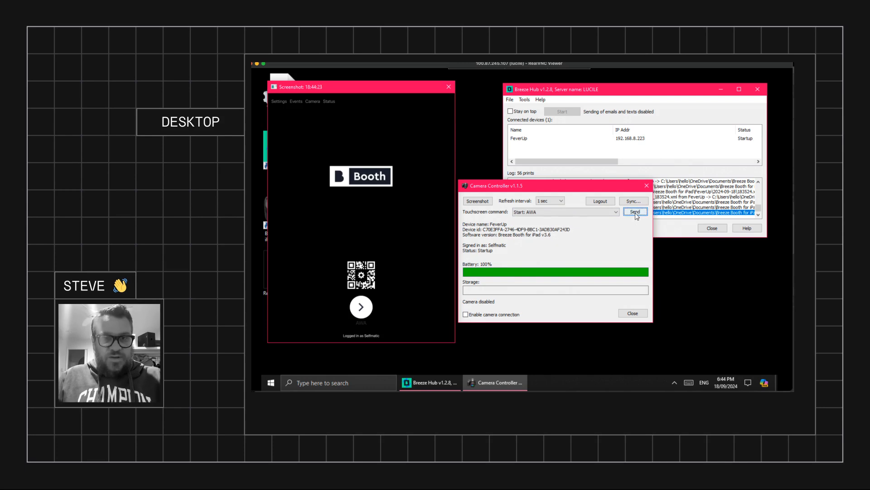
left_click(636, 212)
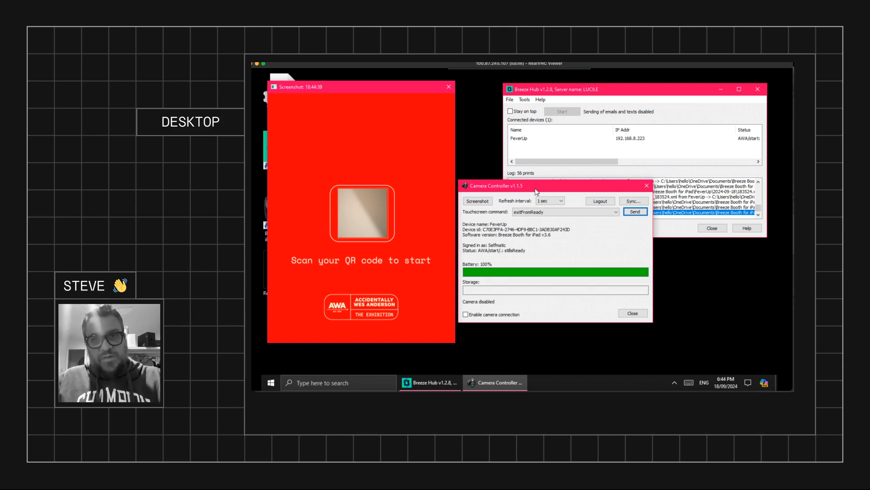
mouse_move(537, 186)
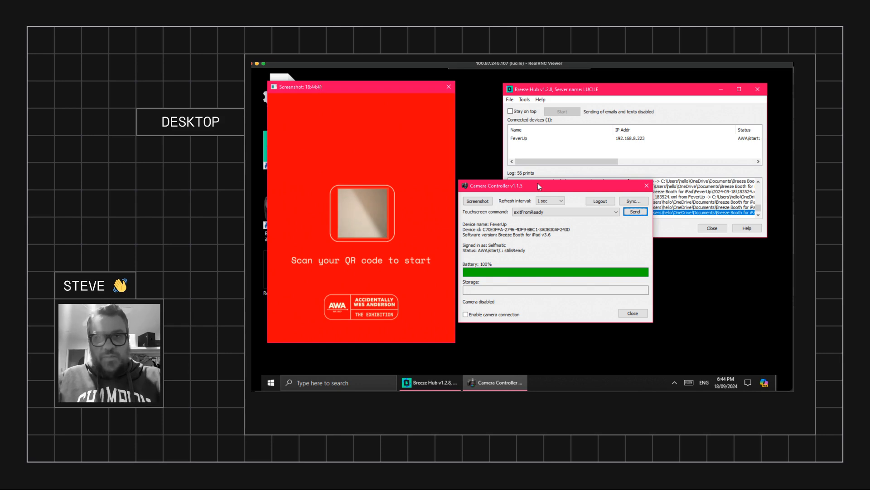